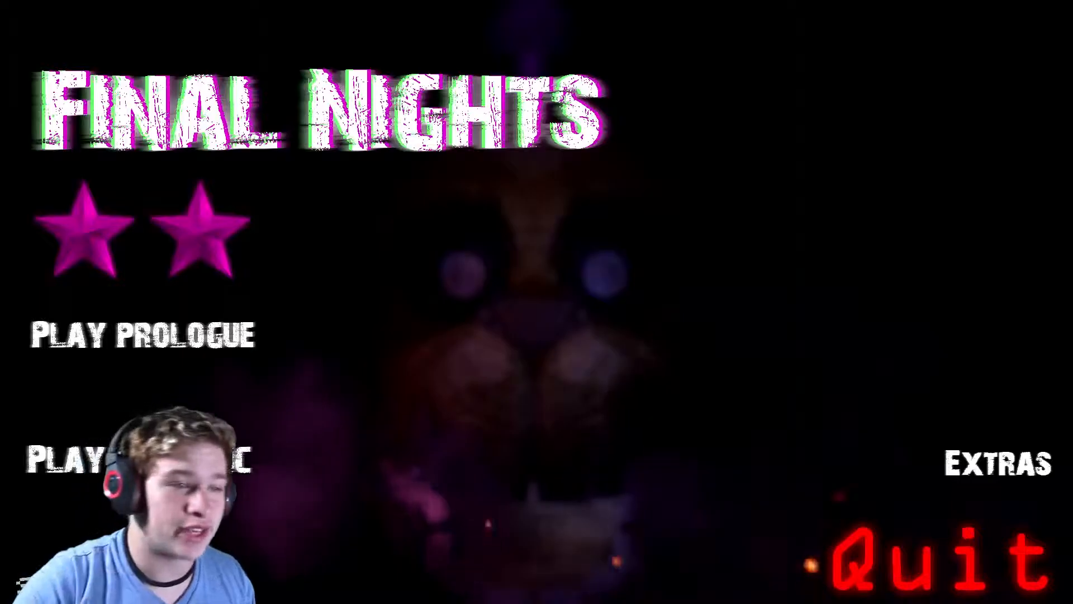
Step: Start a night and run forward past the colour-bar TV into the starry two-screen room
left_click(142, 335)
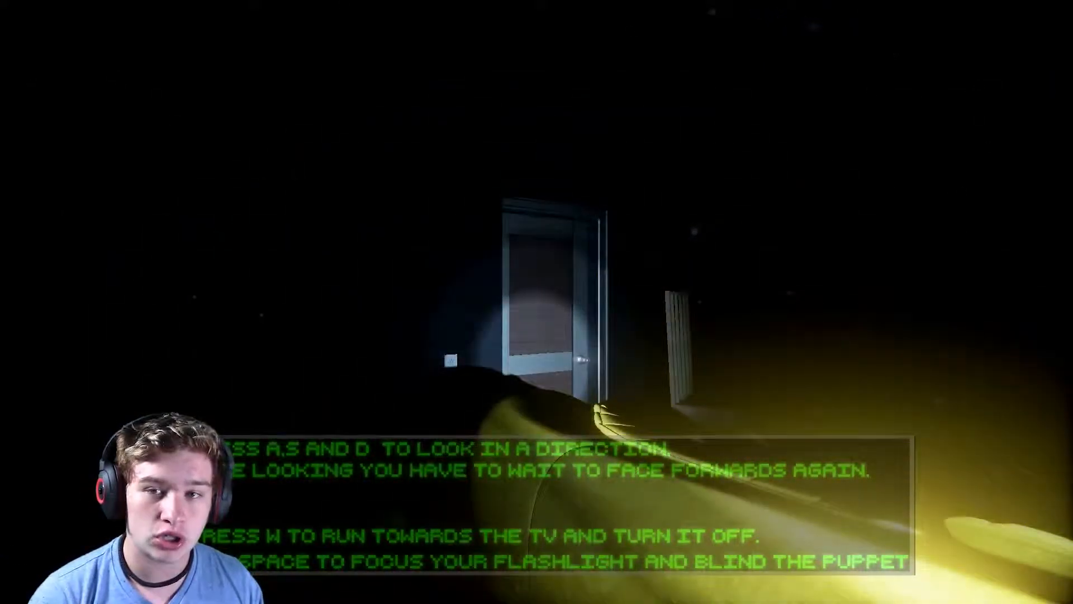
key("w")
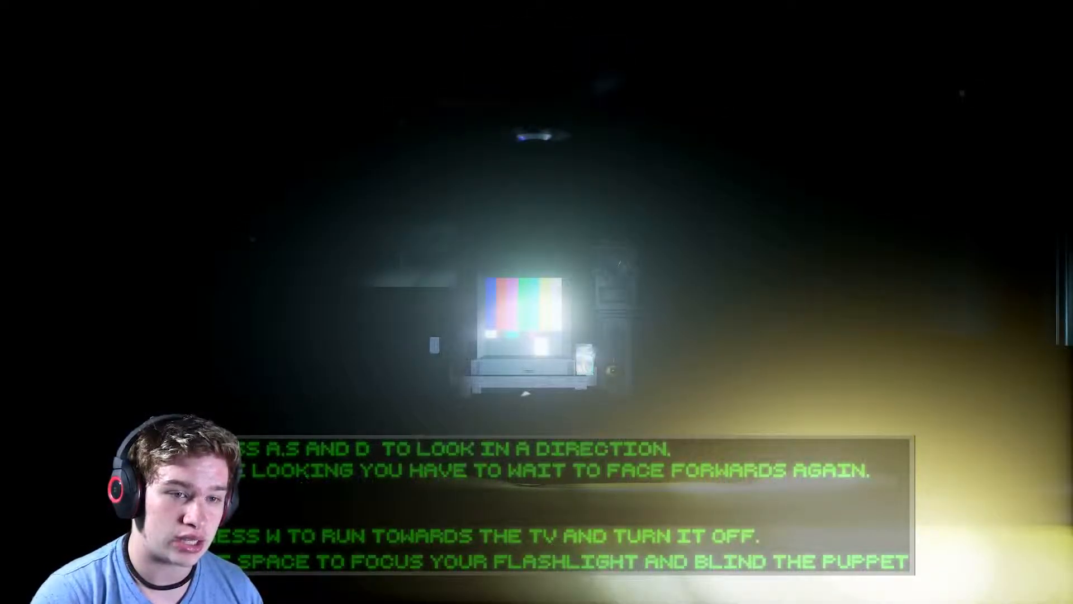
key("w")
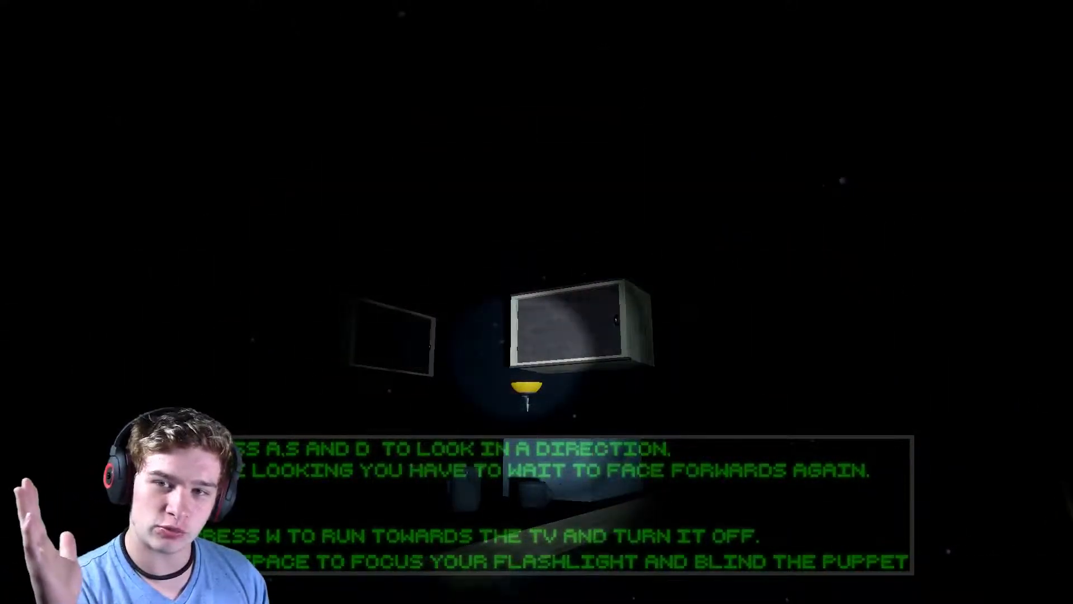
key("w")
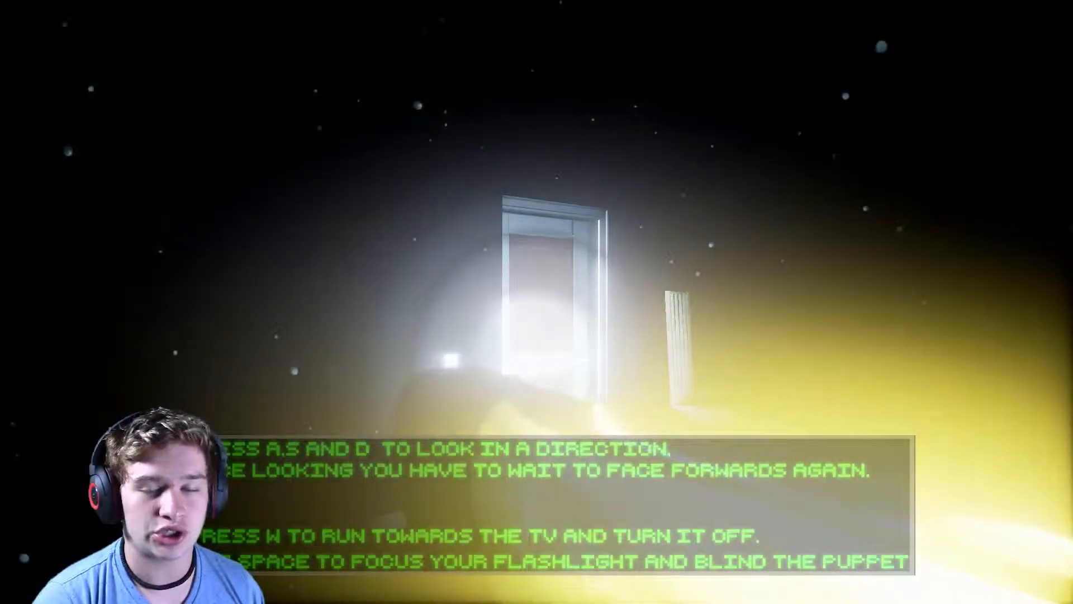
key("w")
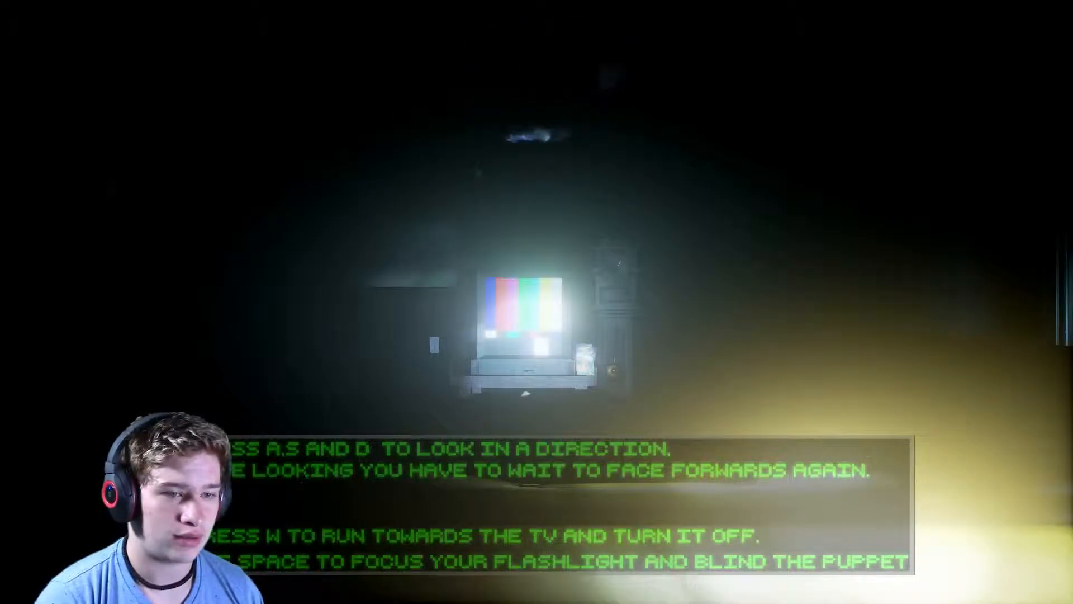
key("w")
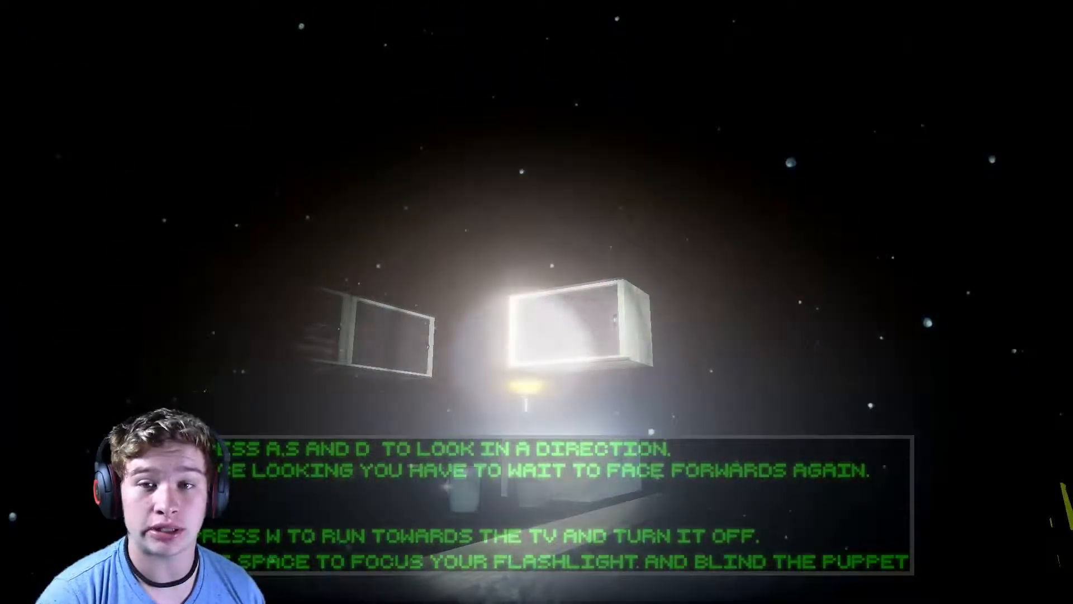
key("w")
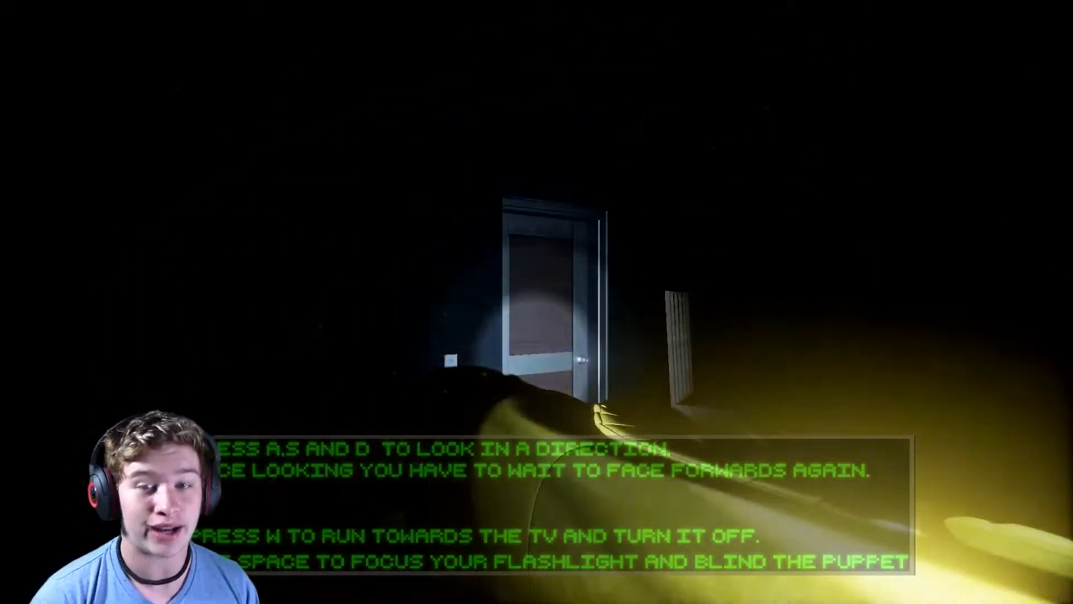
Step: Move forward after checking the doorway, facing the colour-bar TV again
key("w")
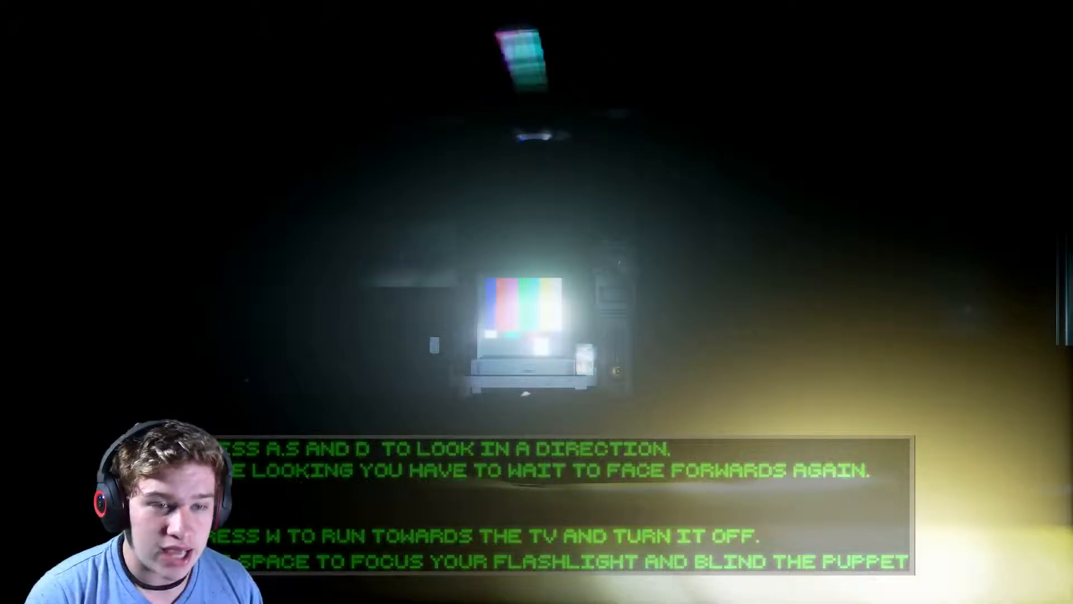